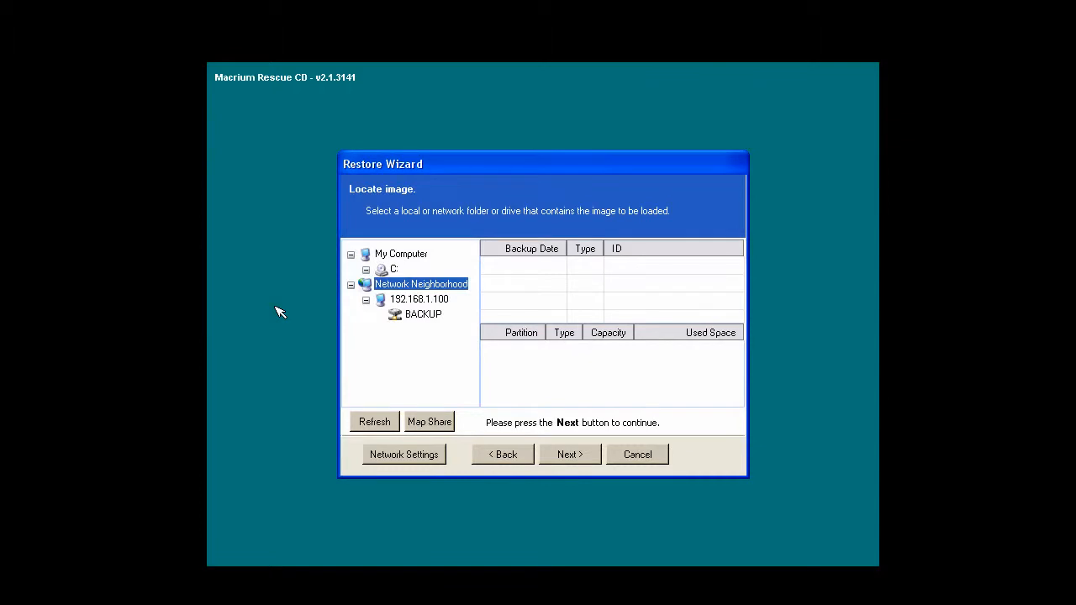
mouse_move(295, 471)
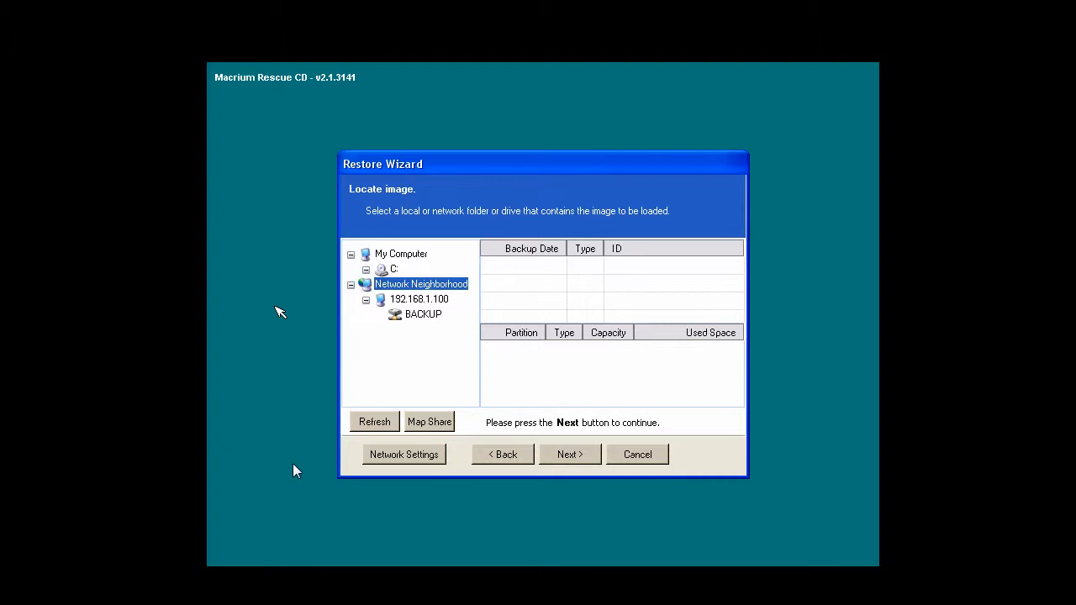
mouse_move(271, 401)
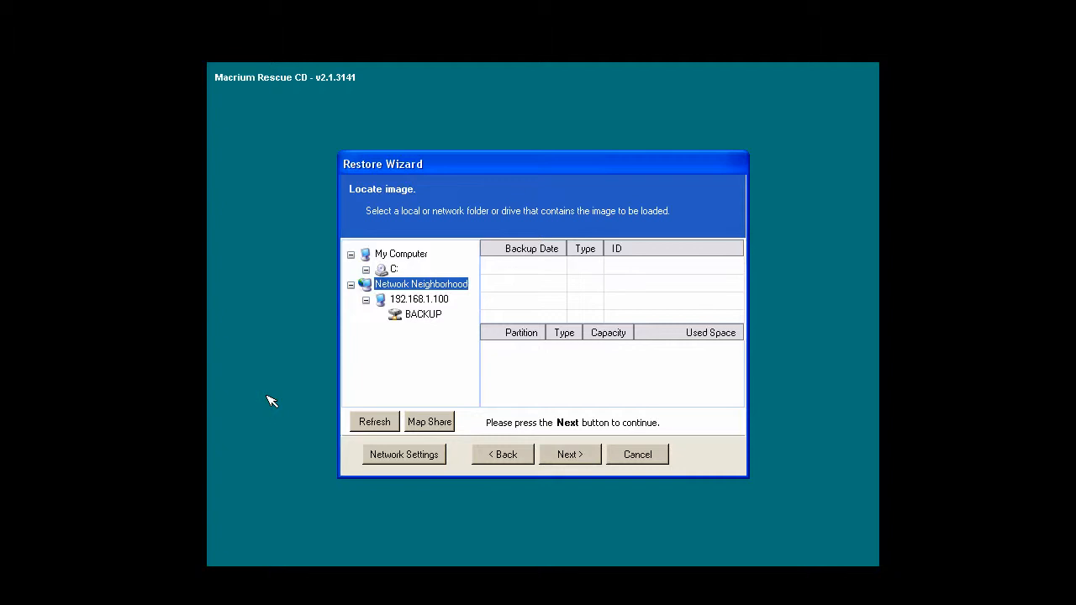
mouse_move(283, 143)
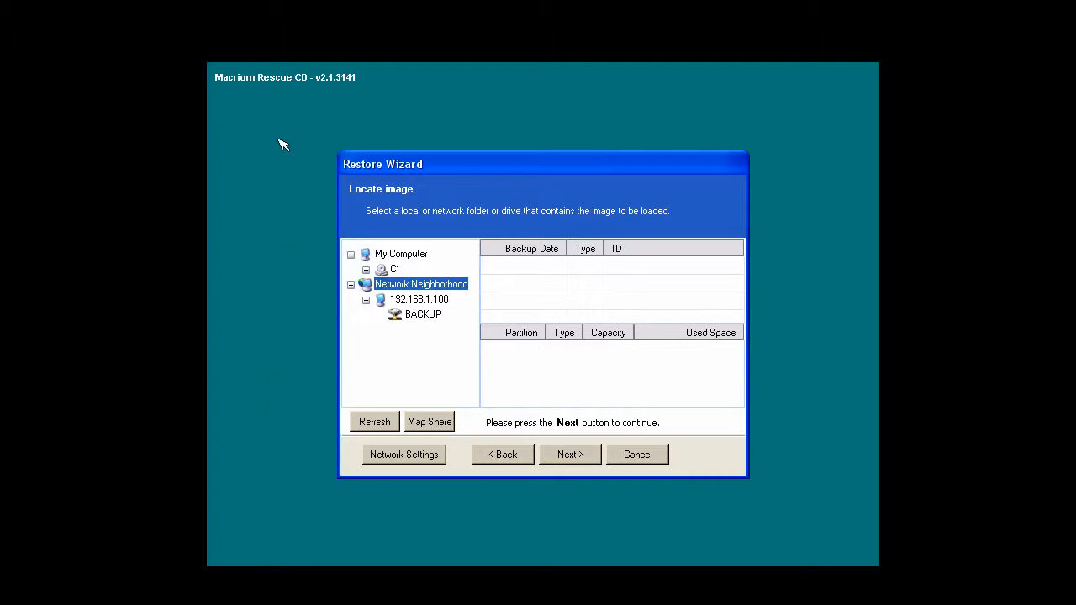
mouse_move(296, 151)
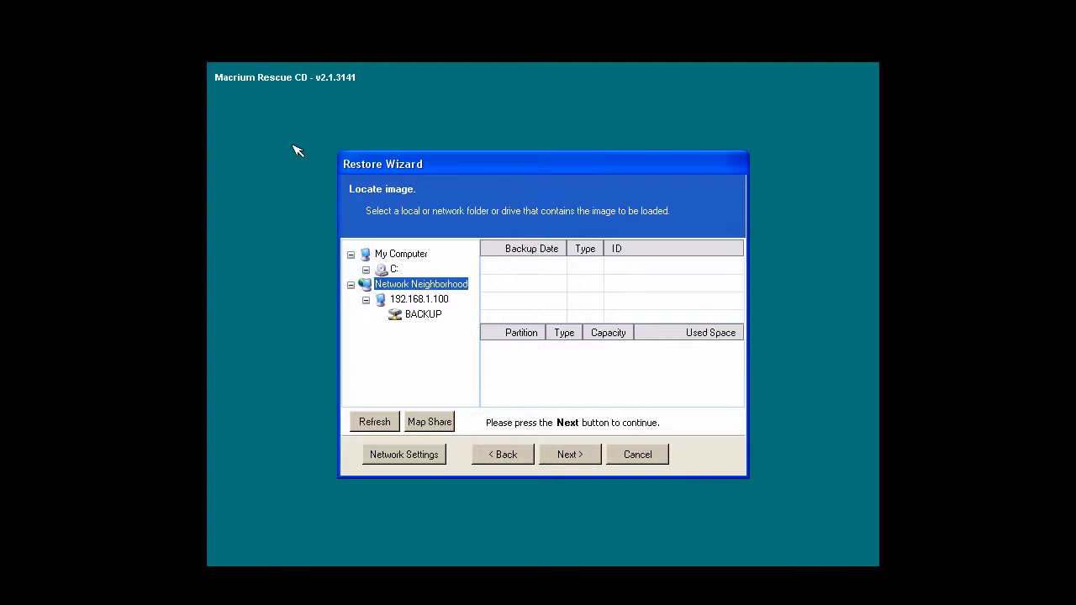
mouse_move(213, 301)
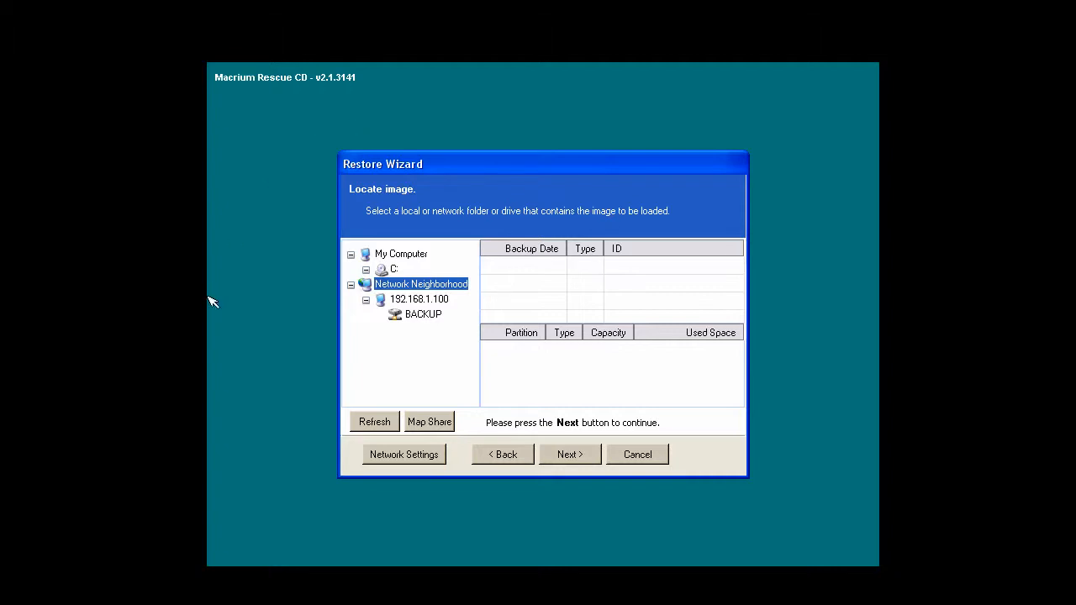
mouse_move(461, 164)
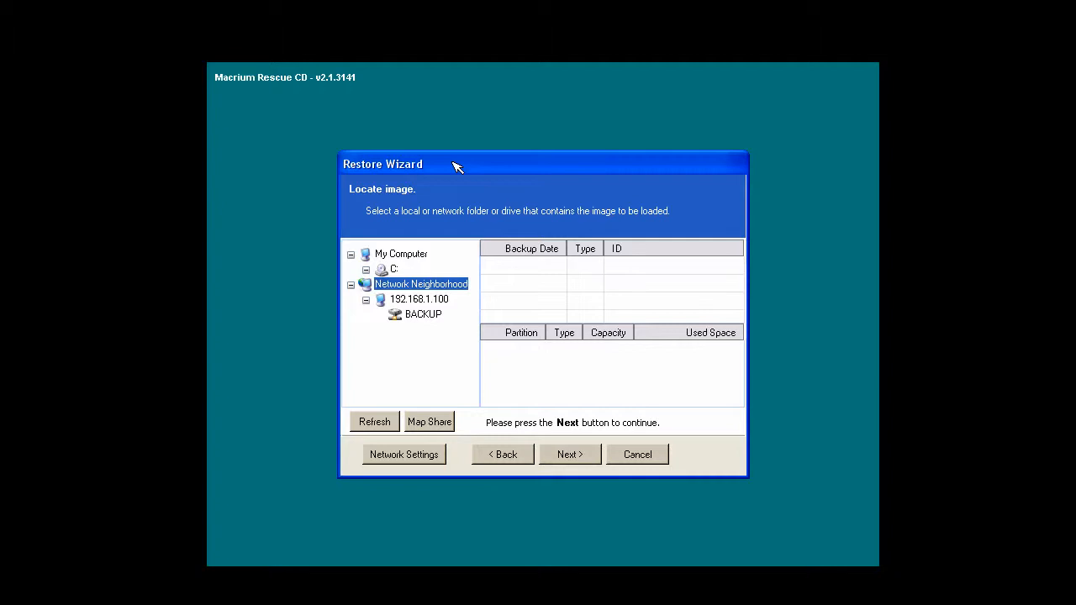
mouse_move(461, 171)
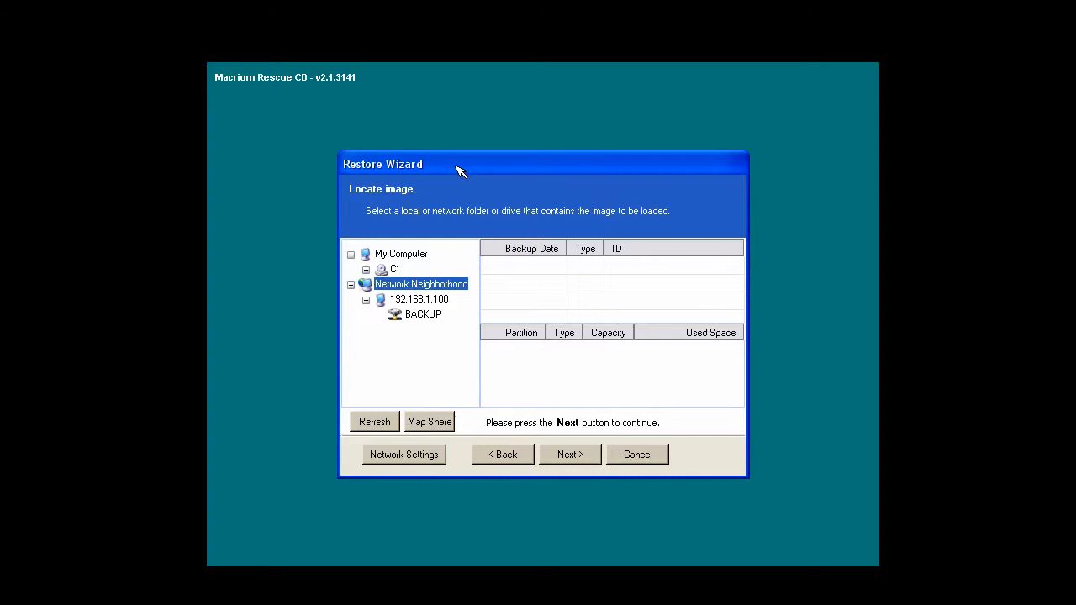
mouse_move(443, 258)
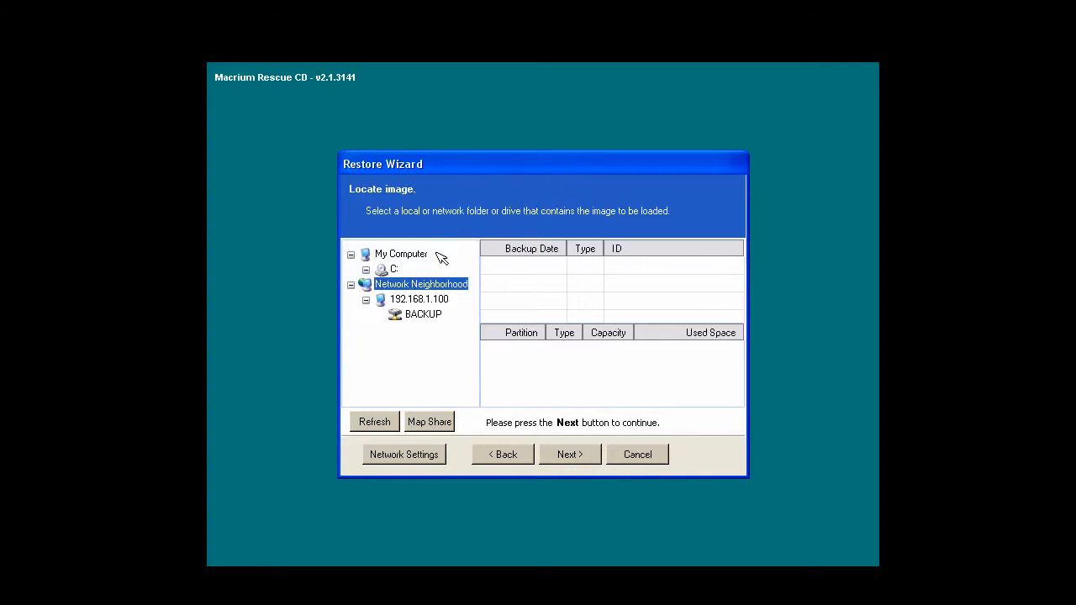
mouse_move(441, 290)
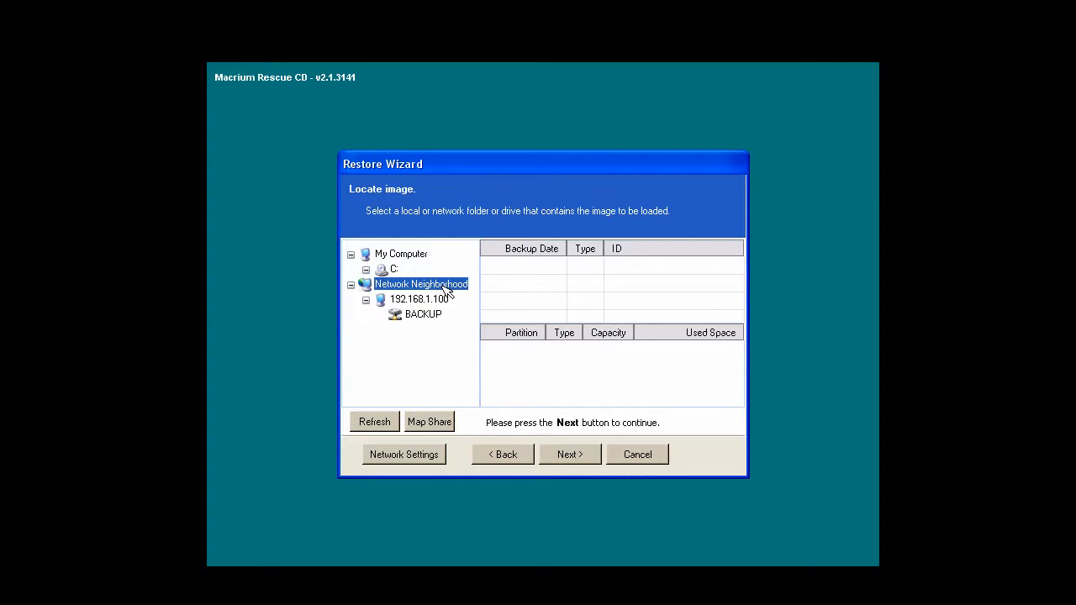
mouse_move(452, 290)
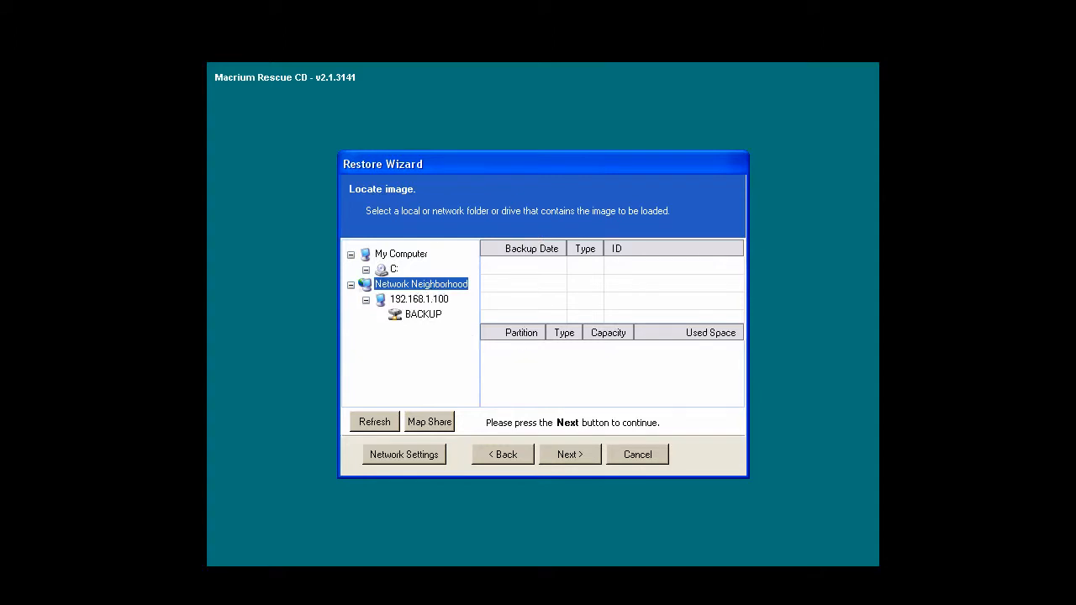
mouse_move(490, 205)
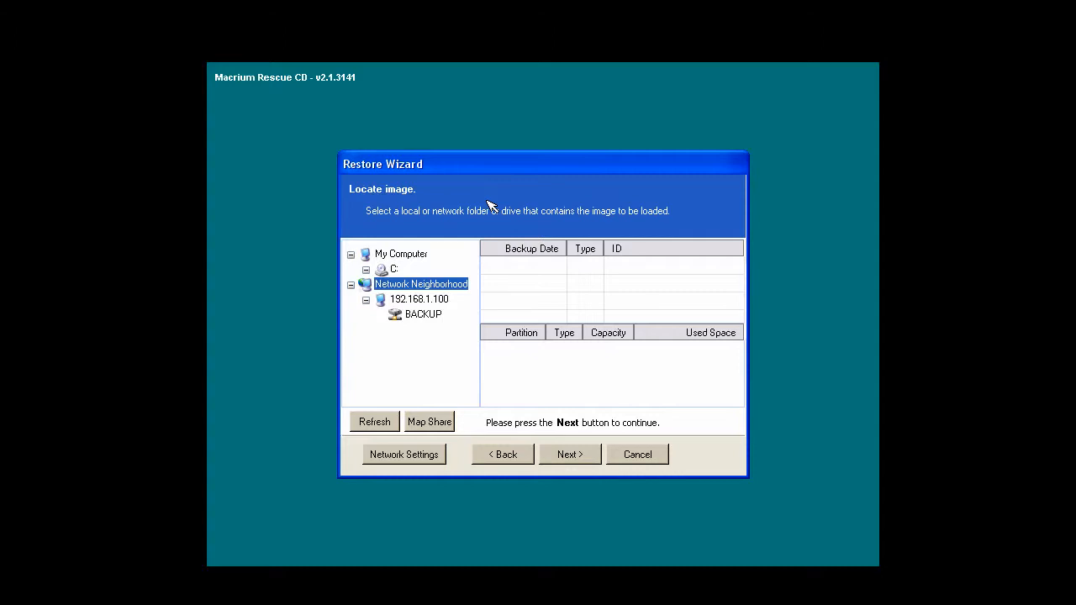
mouse_move(454, 185)
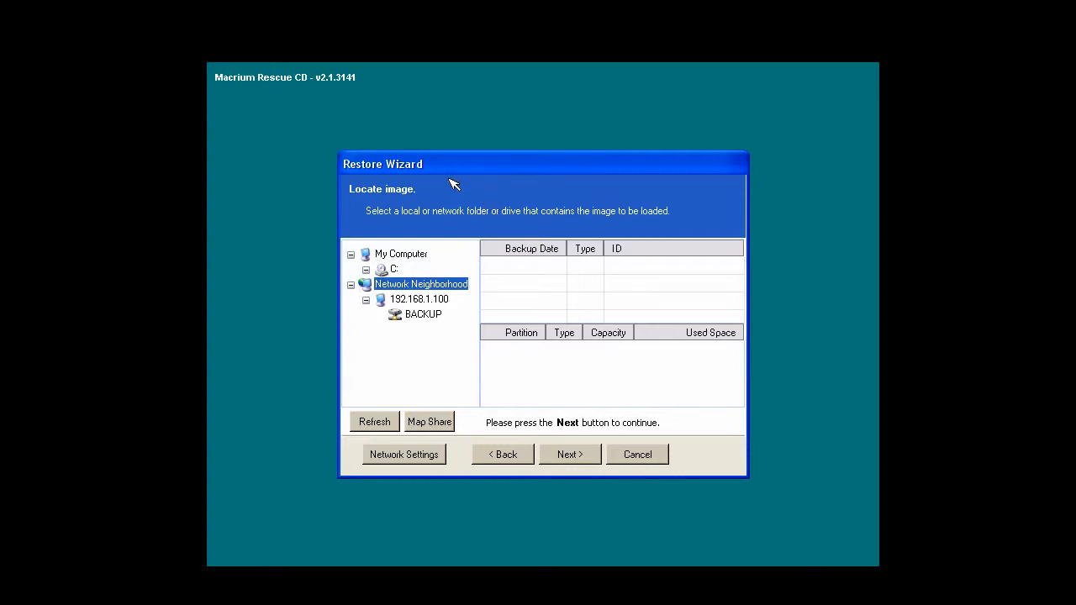
mouse_move(449, 167)
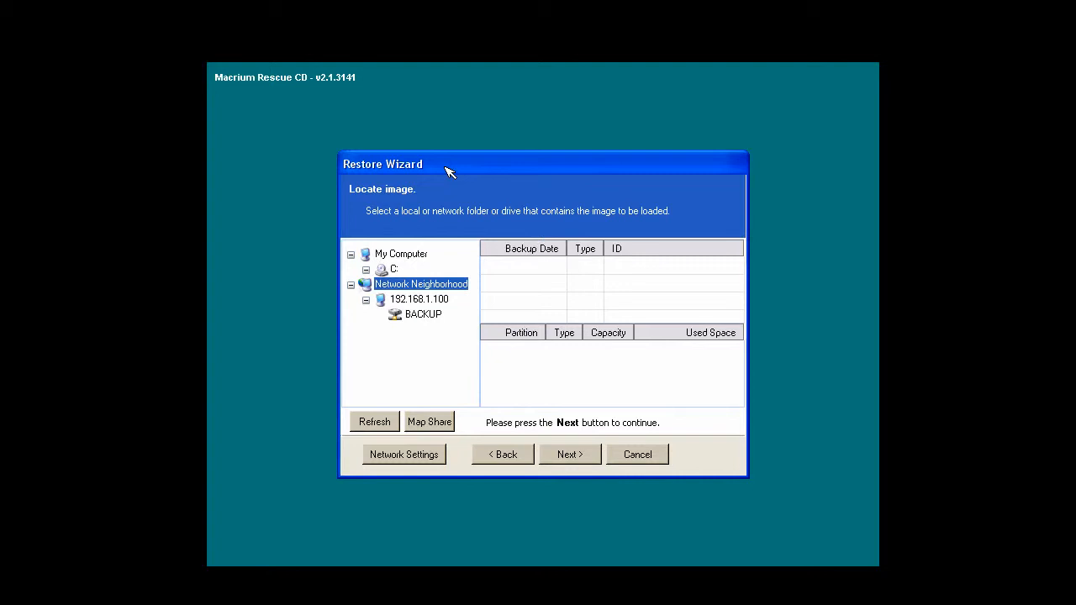
mouse_move(420, 299)
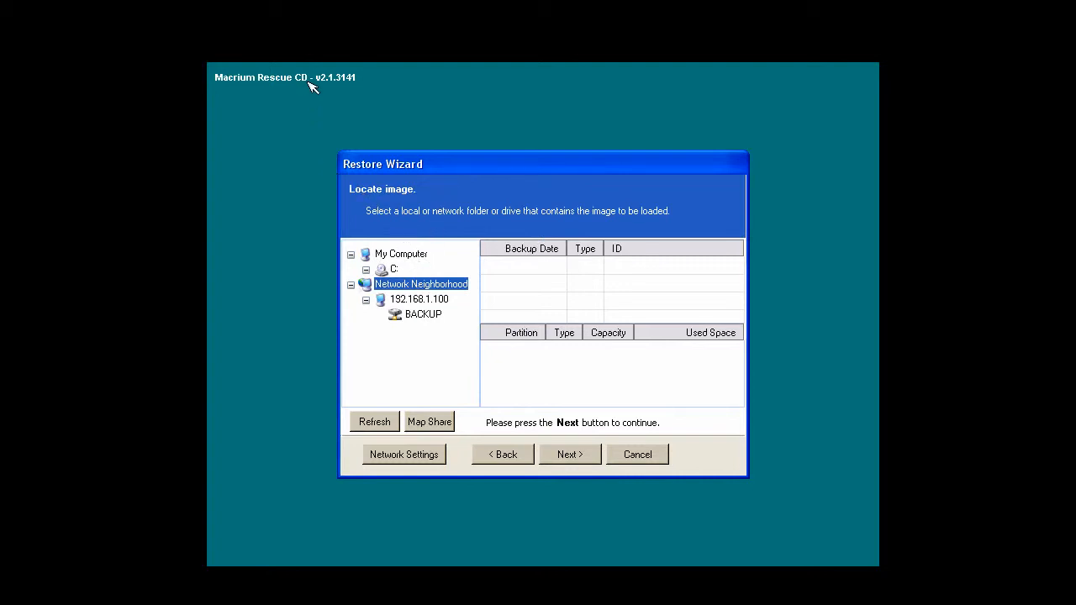
mouse_move(376, 165)
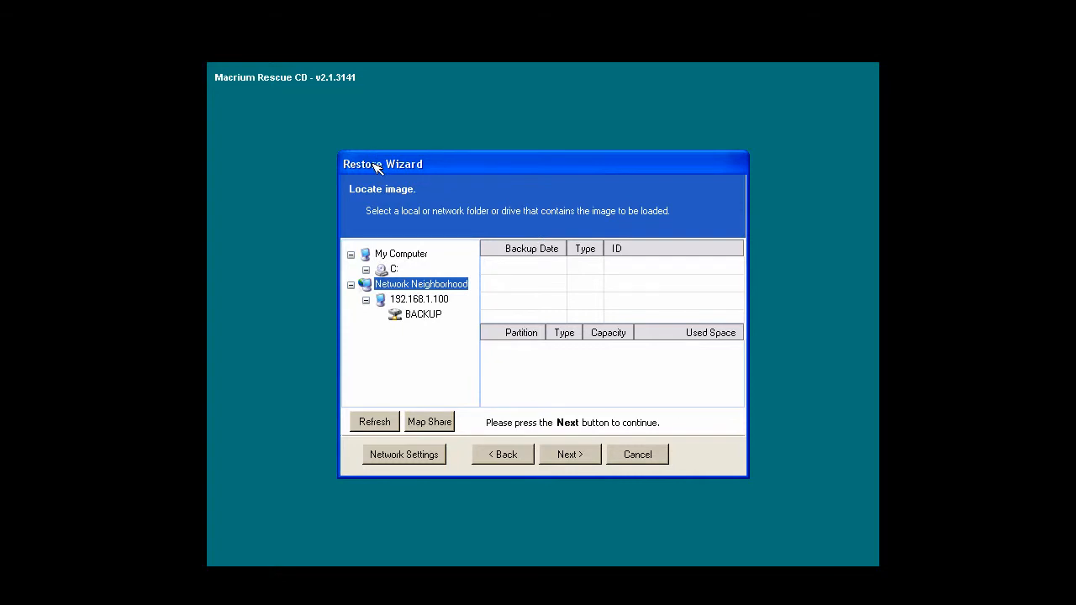
mouse_move(397, 178)
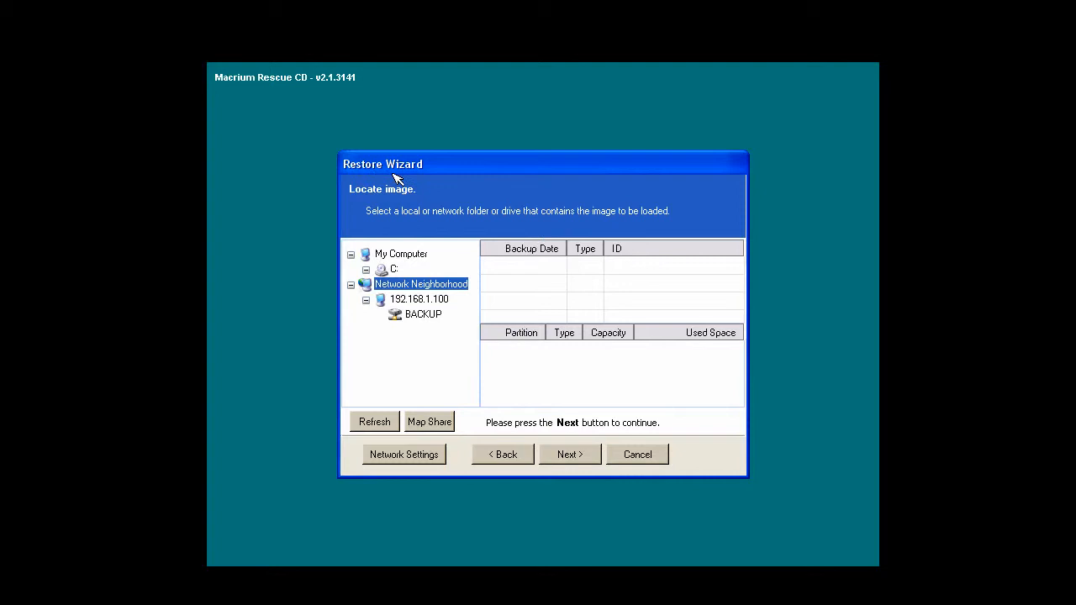
mouse_move(414, 218)
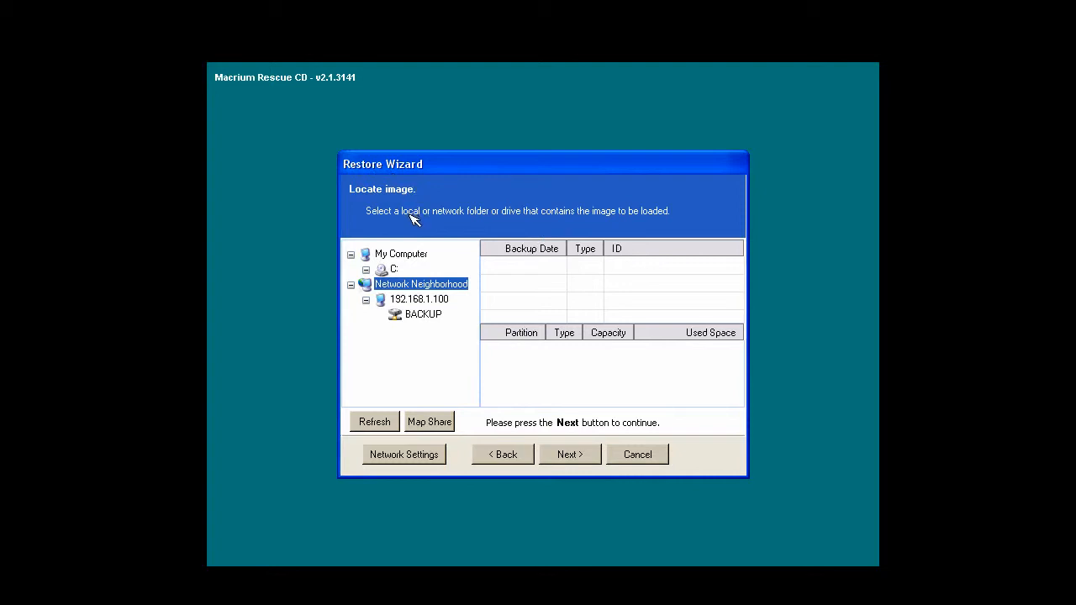
mouse_move(521, 284)
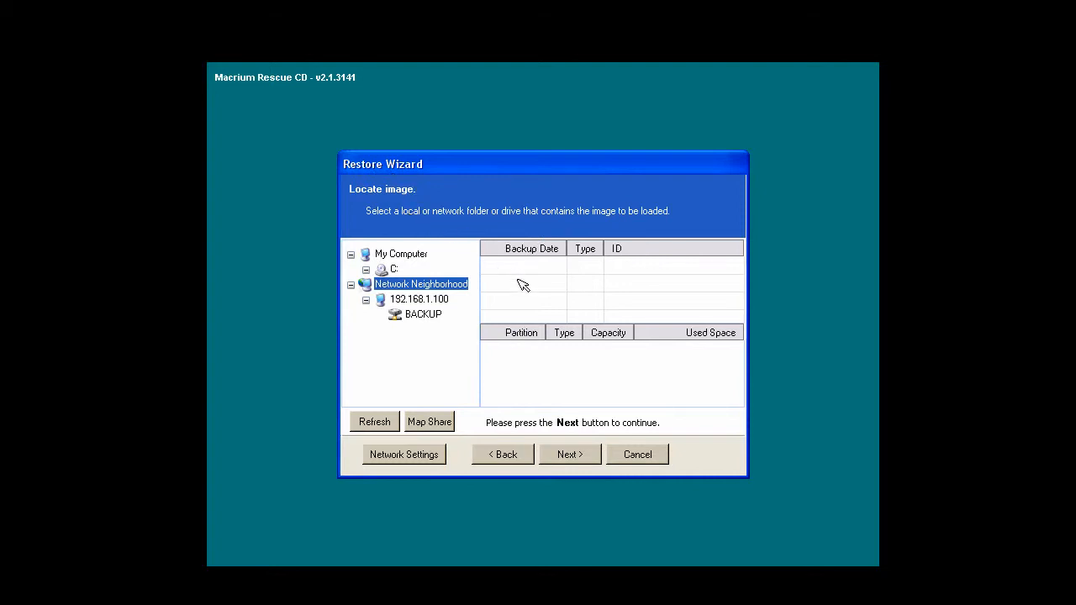
mouse_move(529, 283)
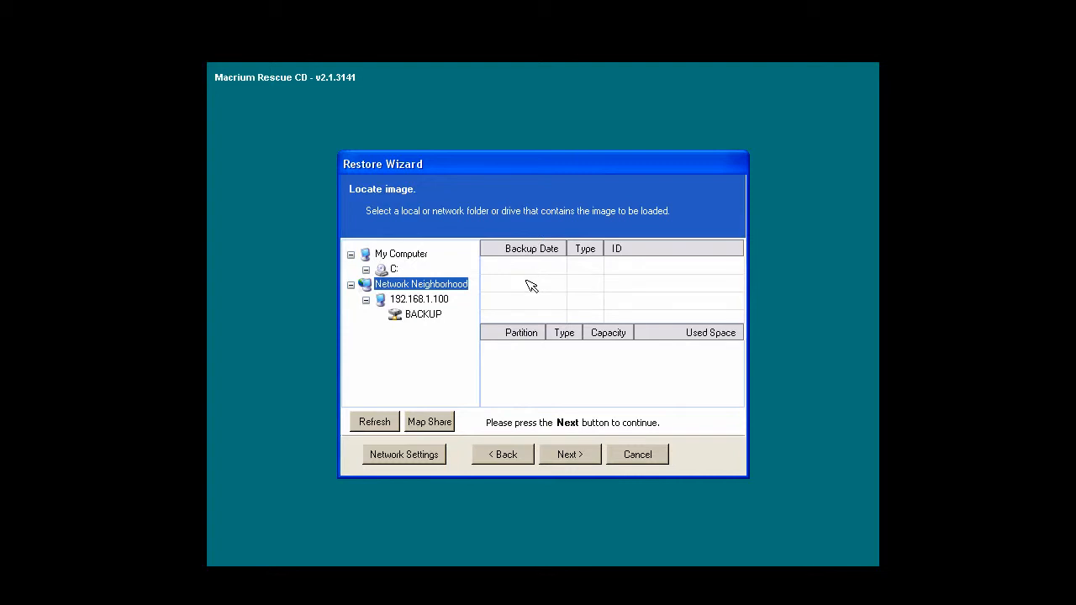
mouse_move(489, 290)
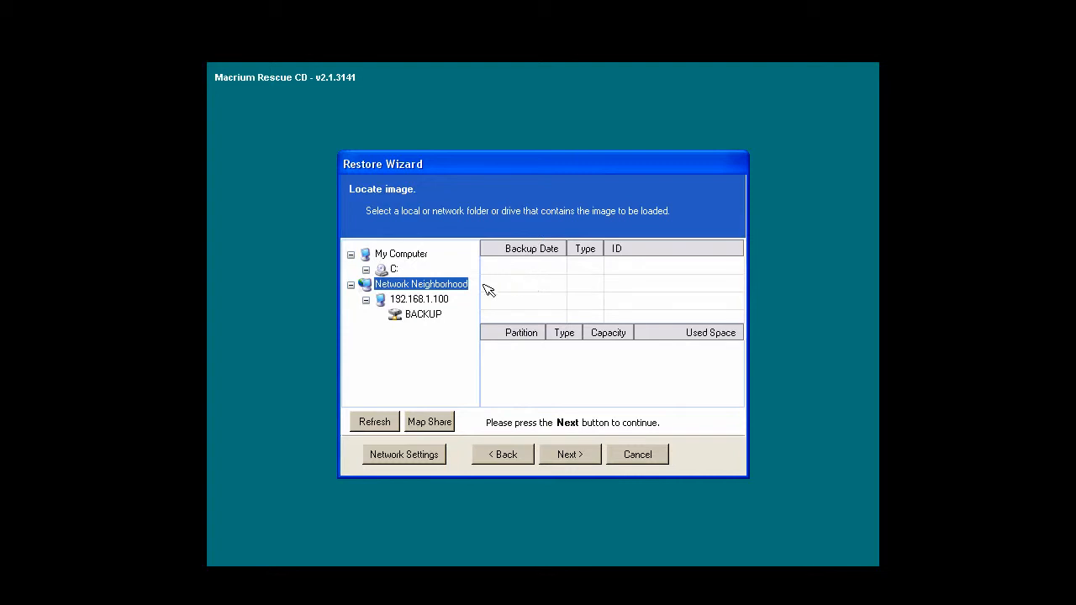
mouse_move(386, 271)
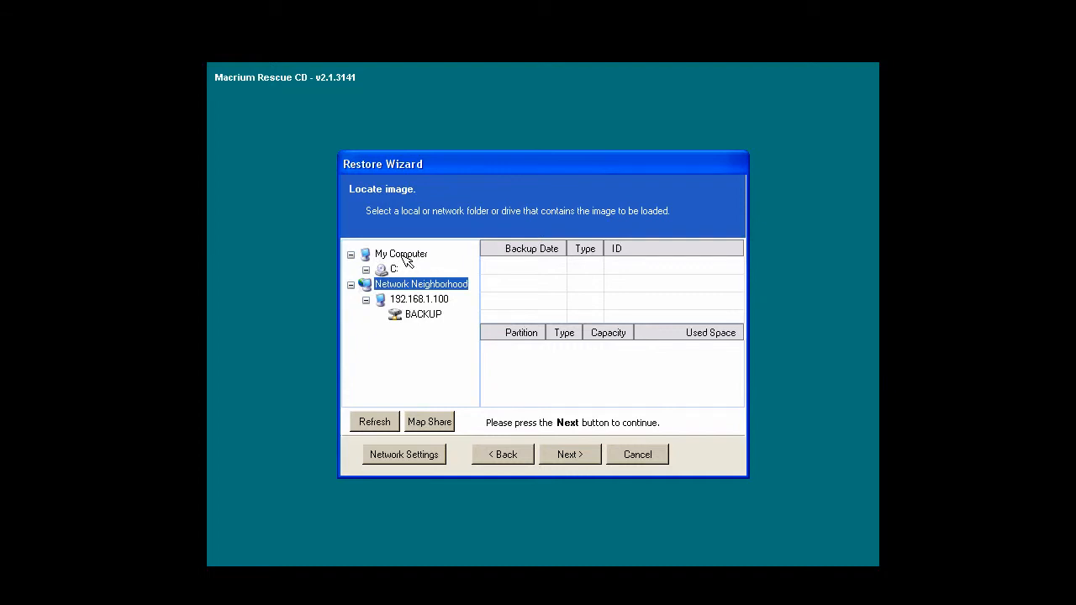
left_click(393, 269)
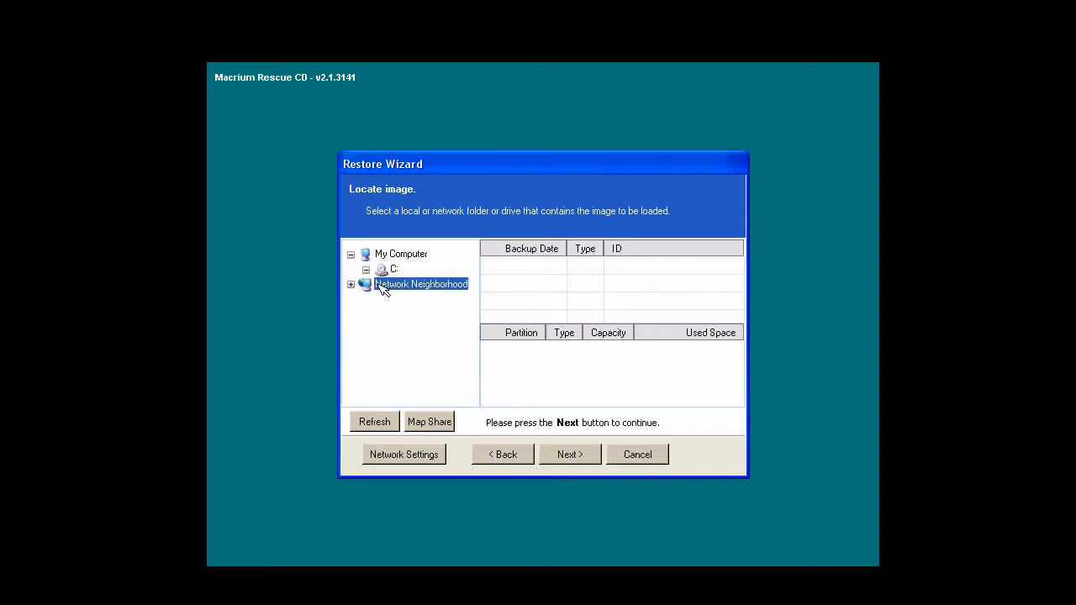
left_click(352, 284)
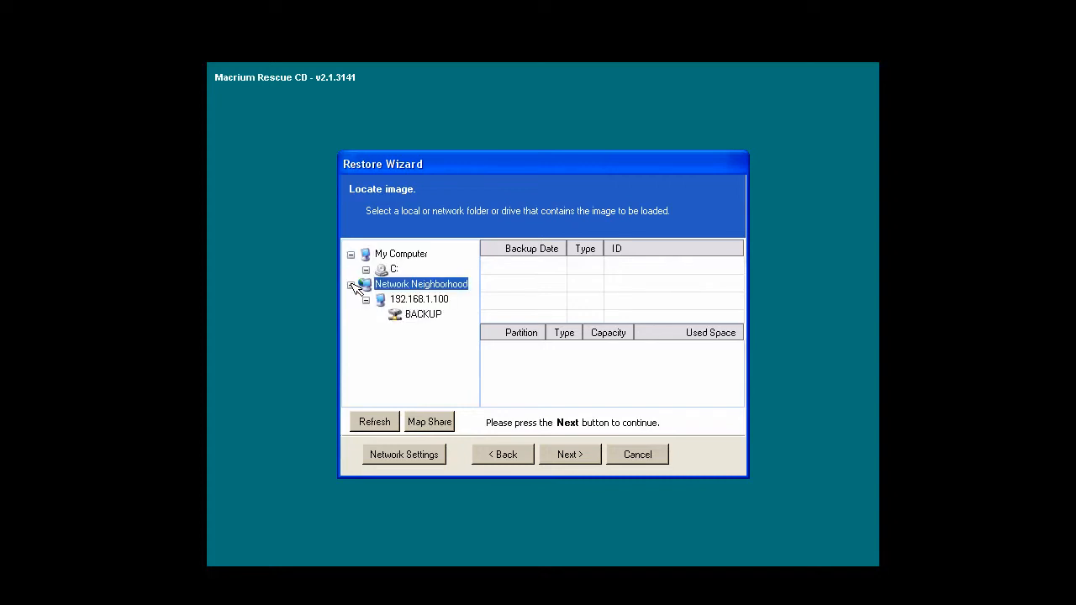
left_click(366, 299)
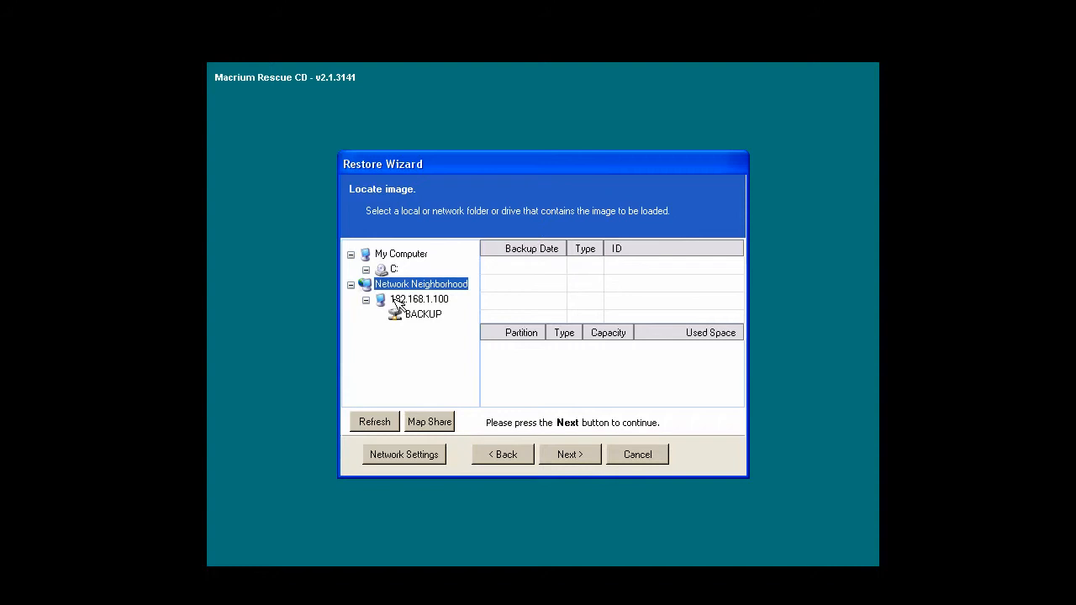
mouse_move(422, 311)
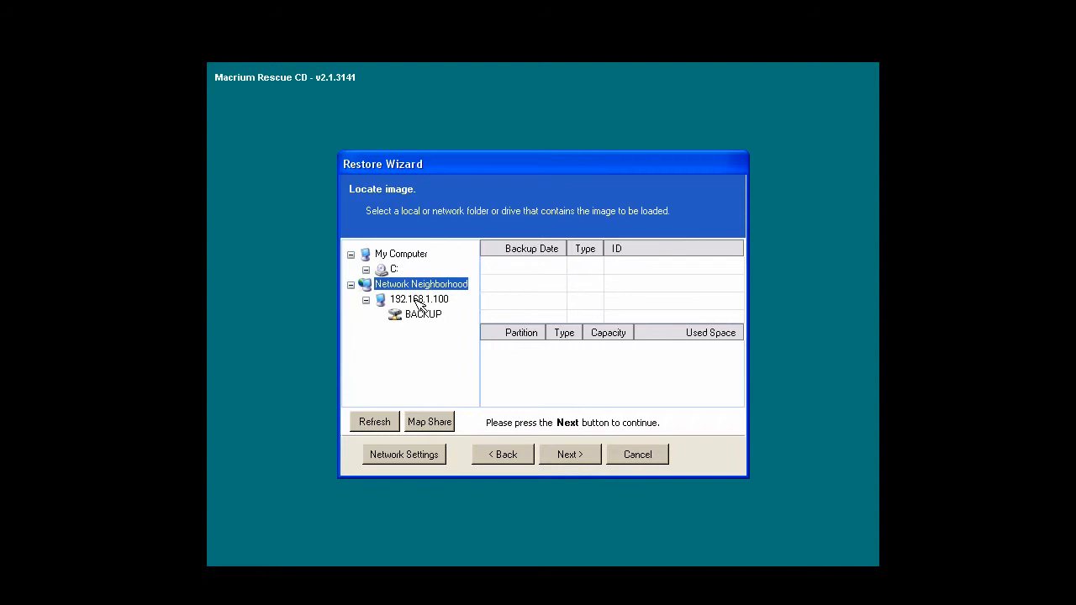
mouse_move(464, 69)
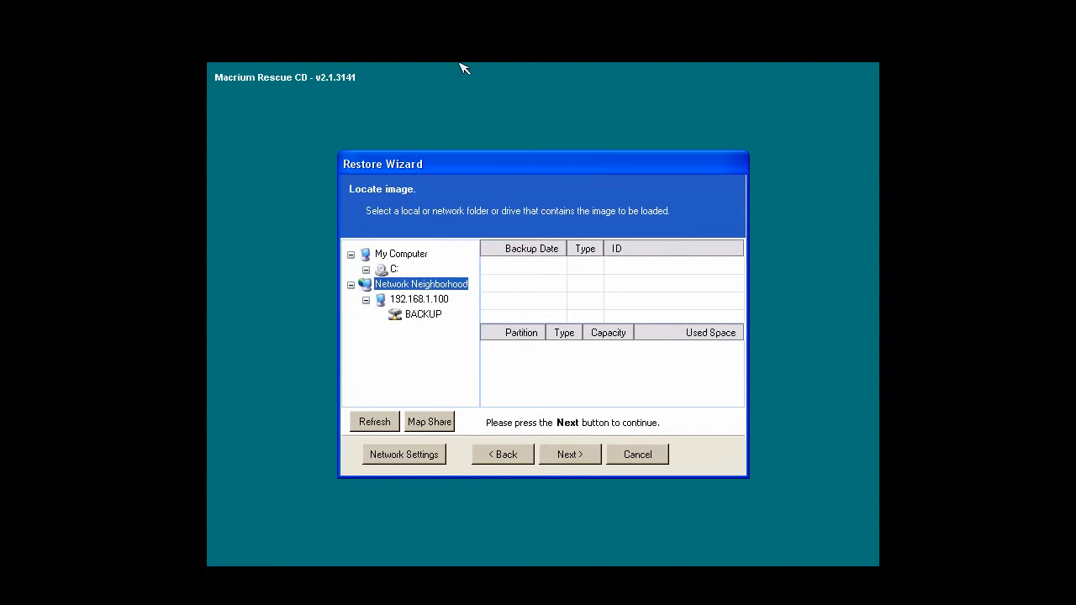
mouse_move(464, 69)
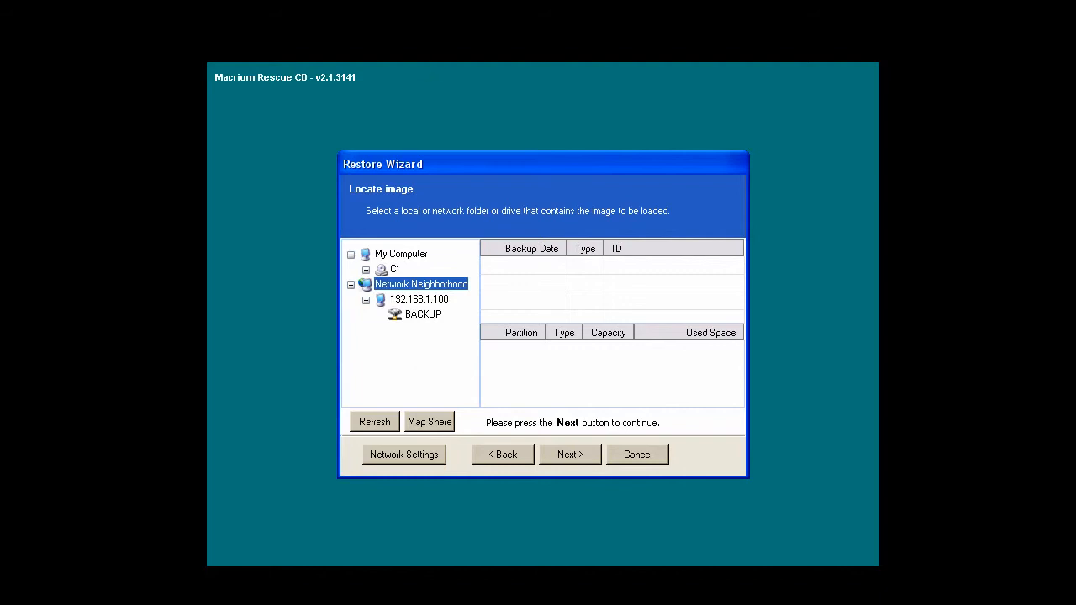
left_click(428, 421)
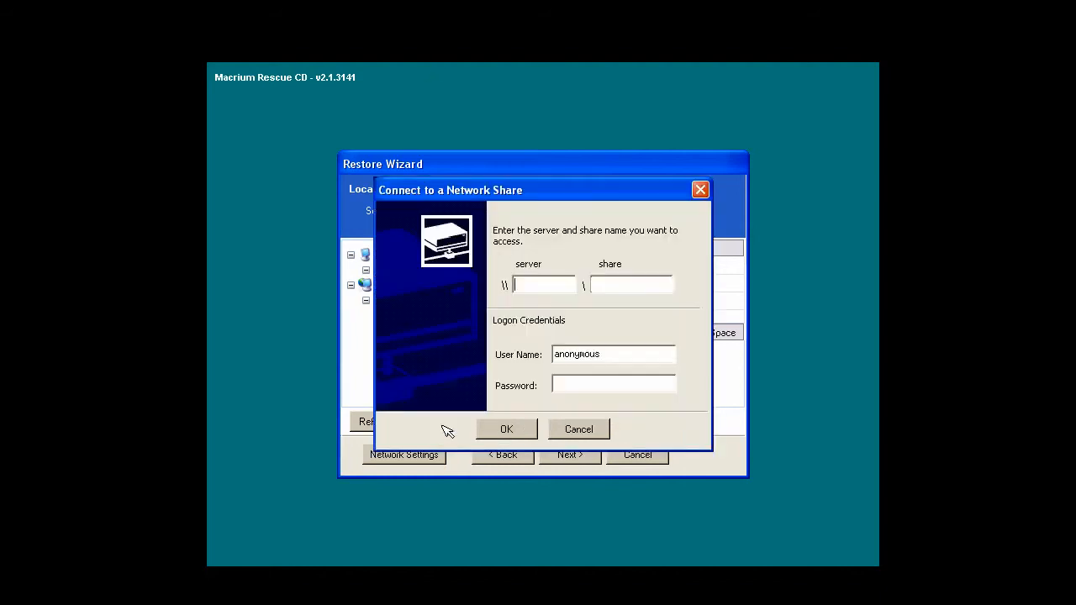
mouse_move(597, 286)
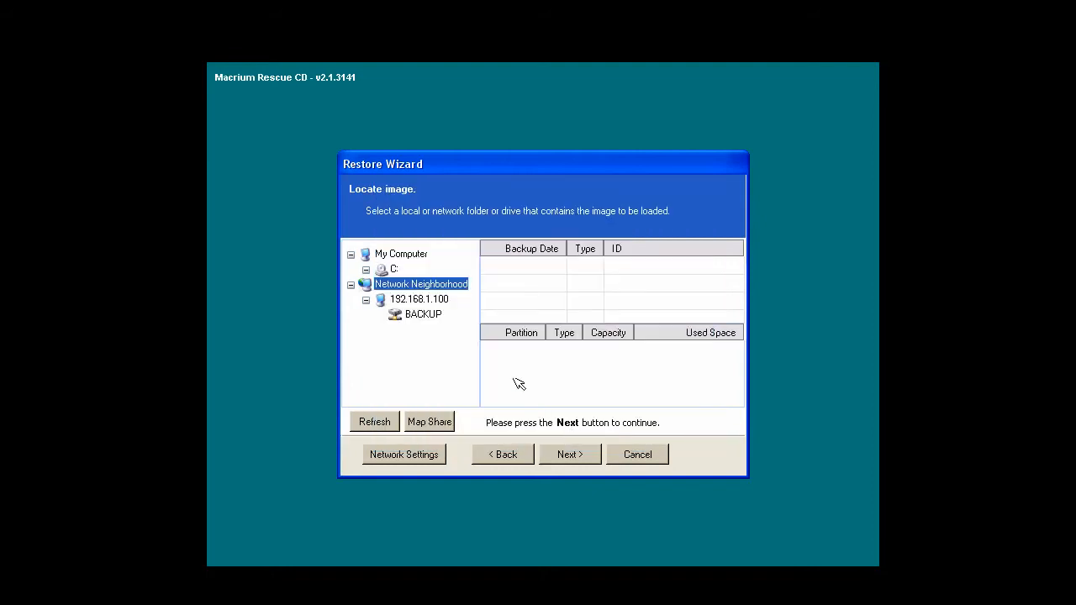
mouse_move(425, 311)
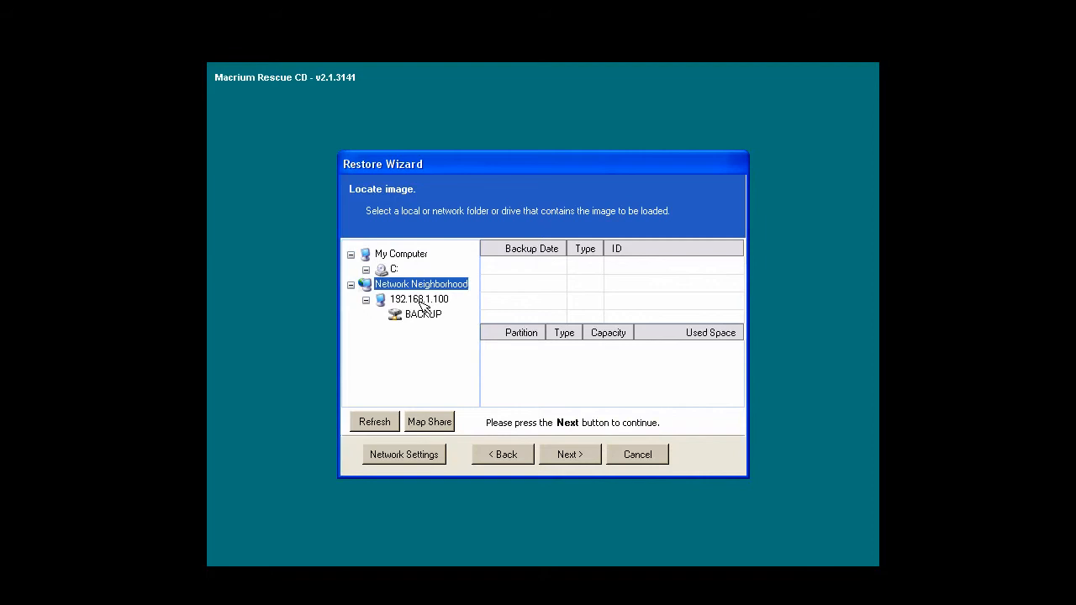
- Open the BACKUP share to list the 03/24/11 full backup and its C: partition
left_click(422, 313)
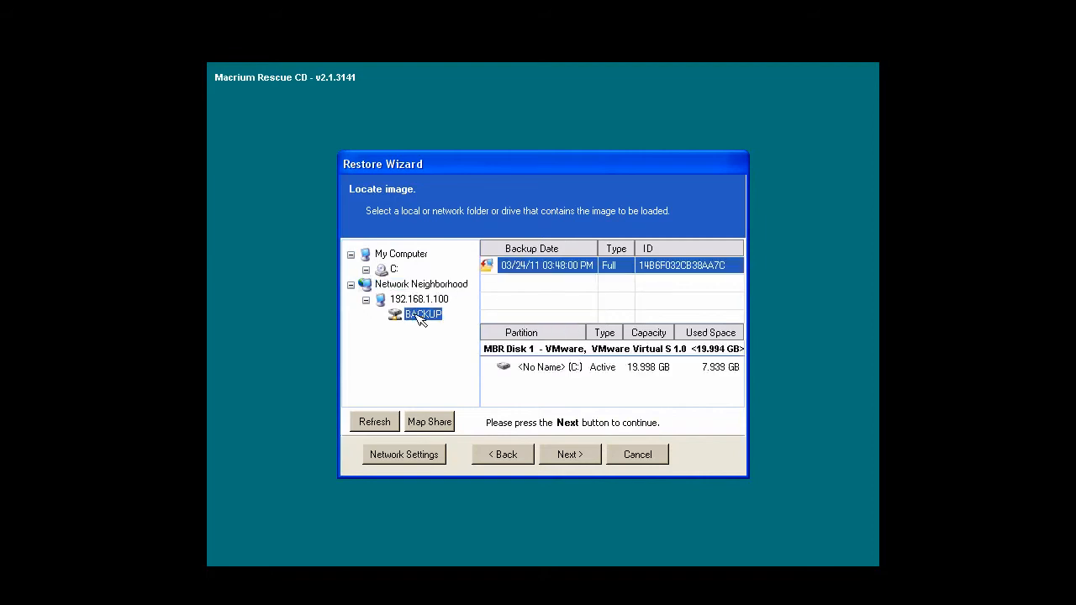
mouse_move(534, 267)
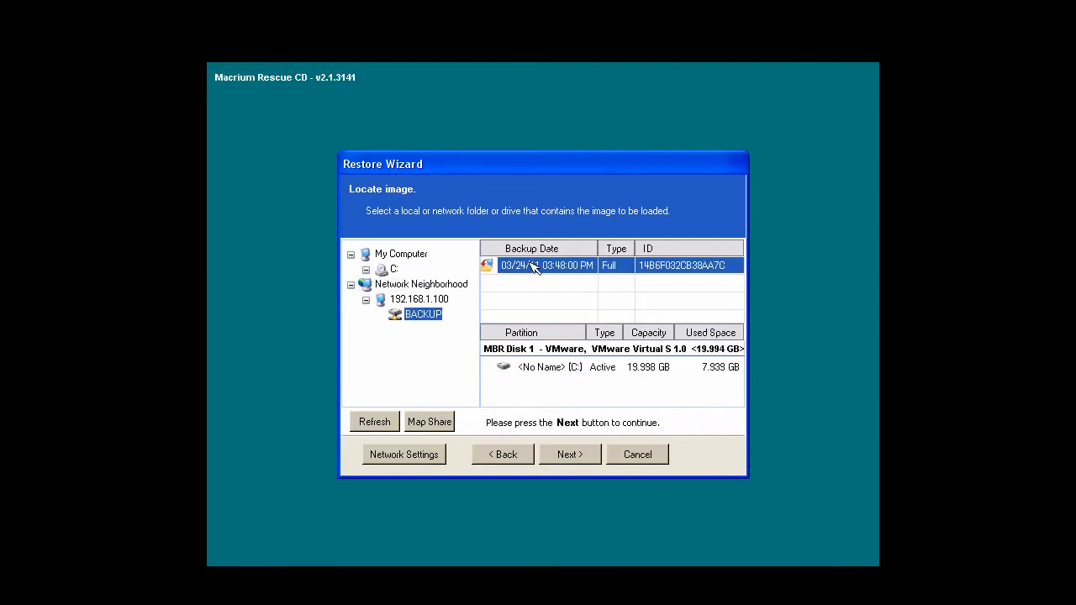
mouse_move(536, 373)
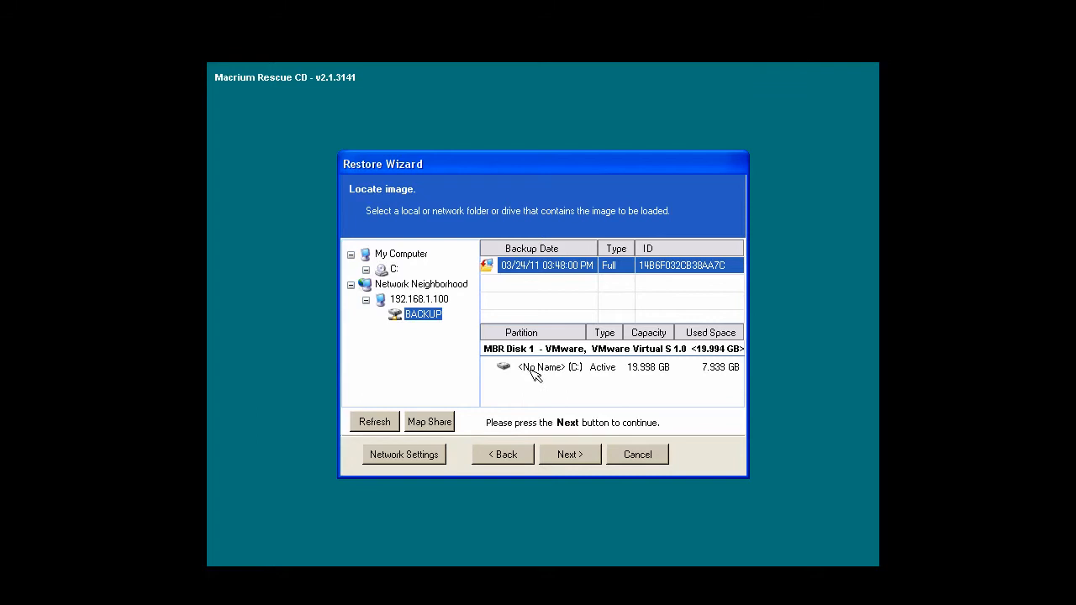
mouse_move(553, 372)
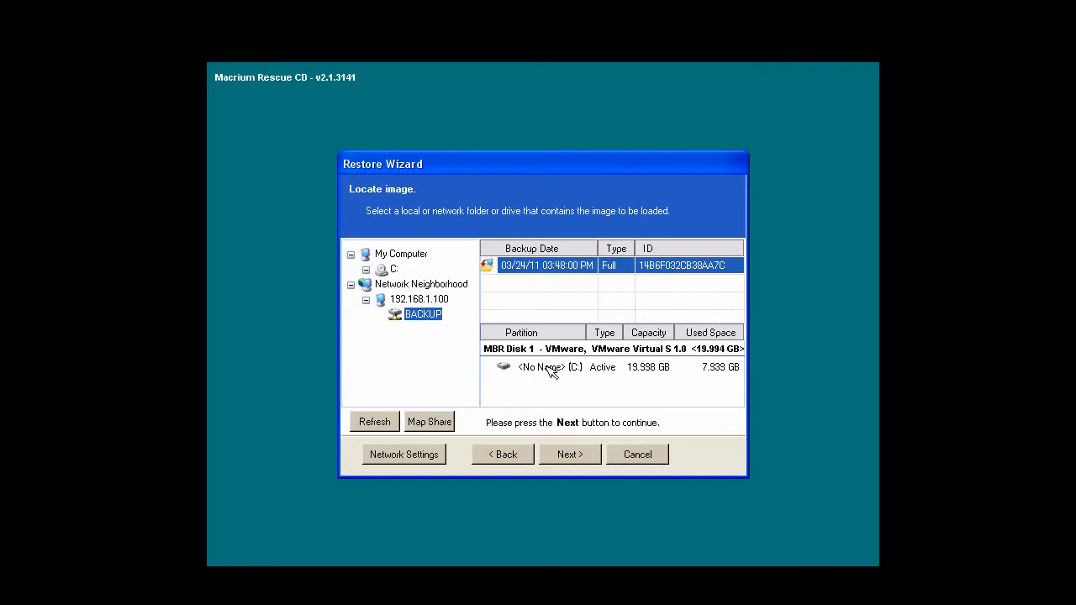
mouse_move(572, 372)
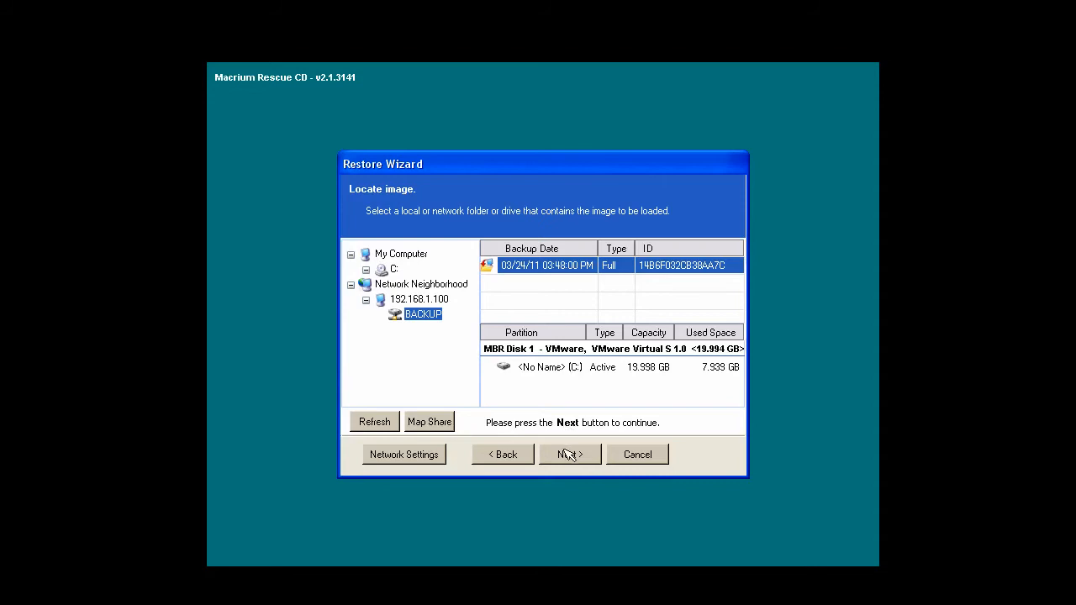
- Select the image's C: partition (19.998 GB) for restore and advance to target partitions
left_click(569, 454)
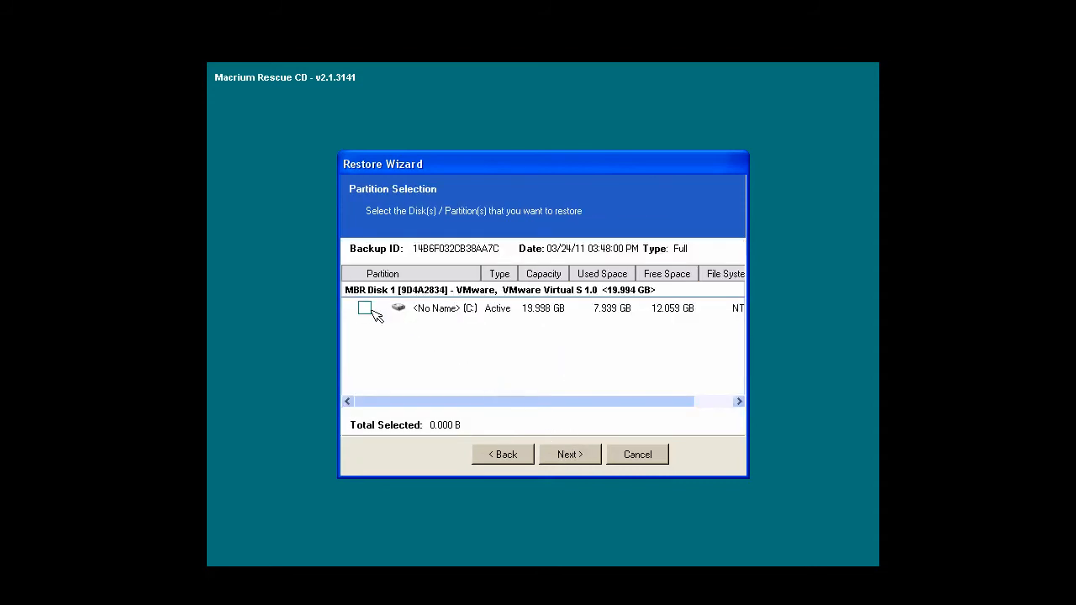
left_click(363, 308)
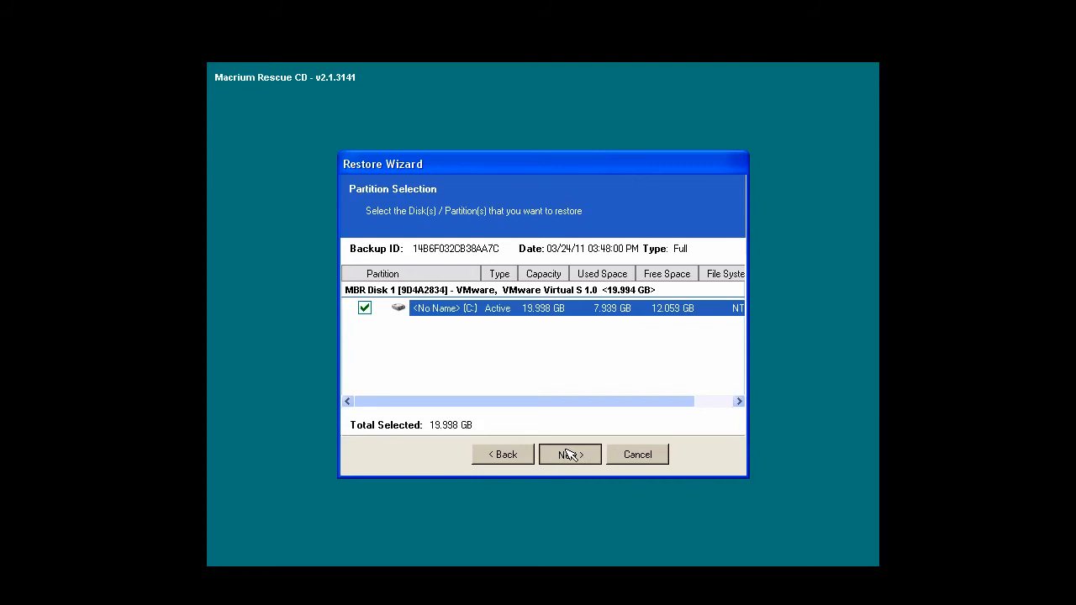
left_click(569, 454)
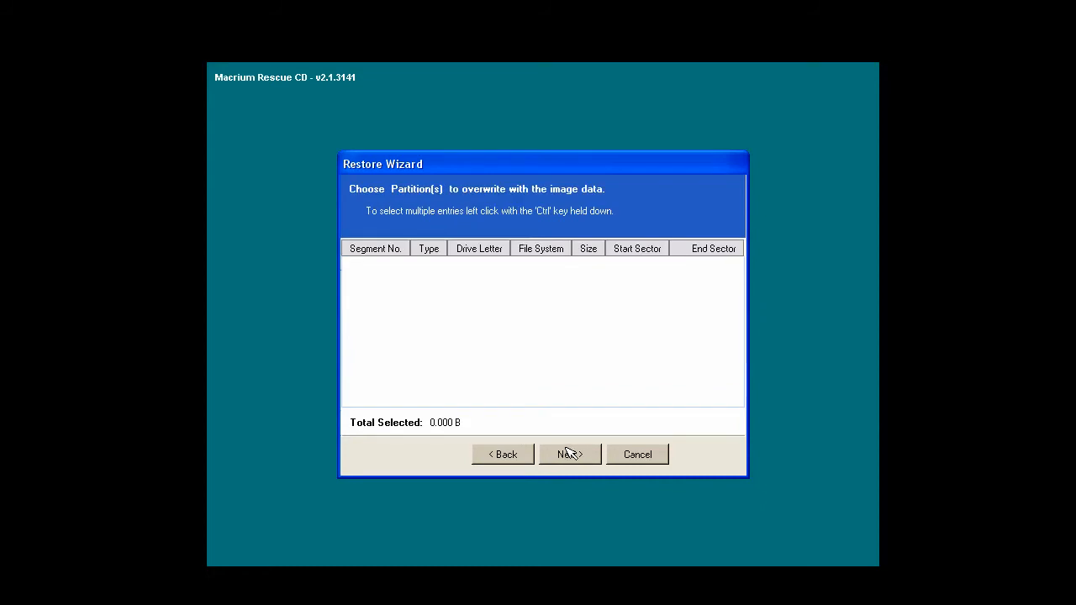
mouse_move(570, 455)
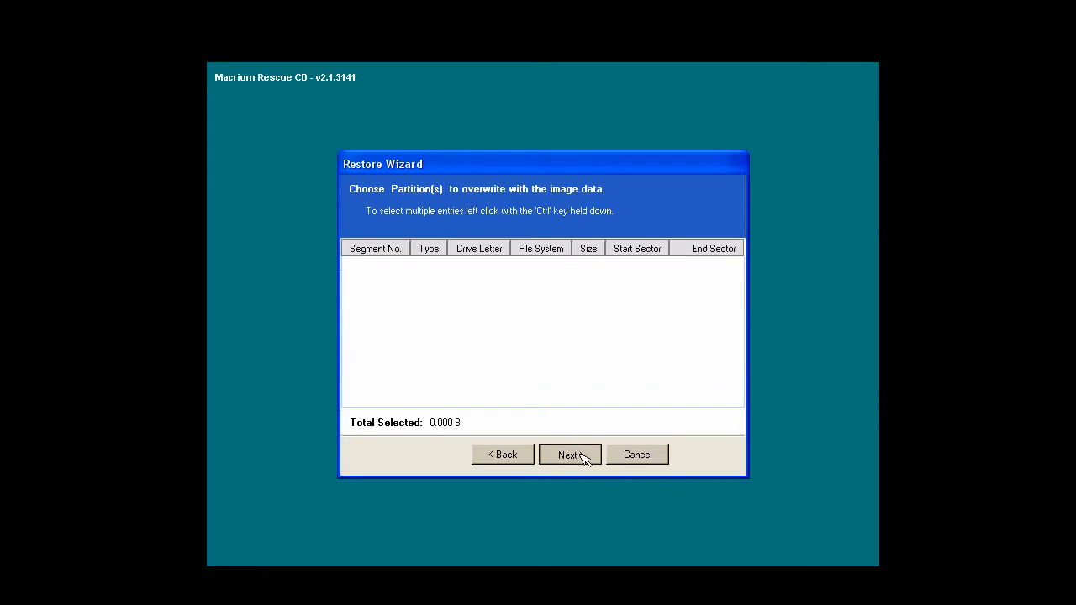